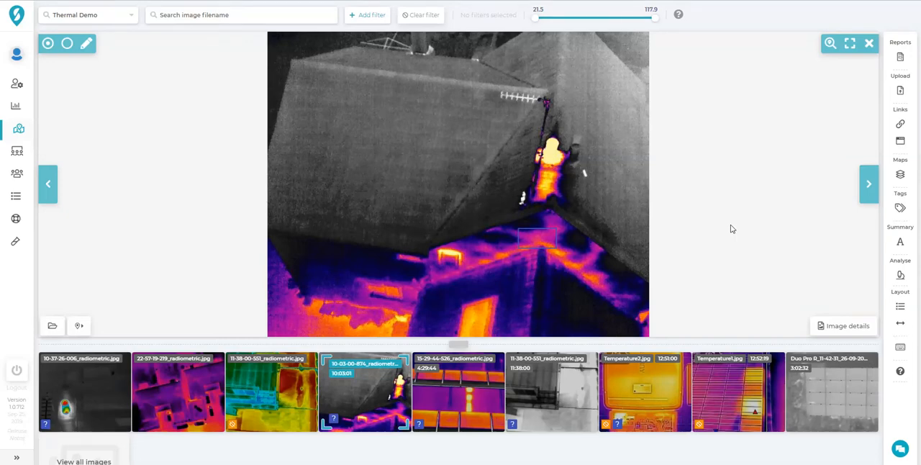
mouse_move(200, 292)
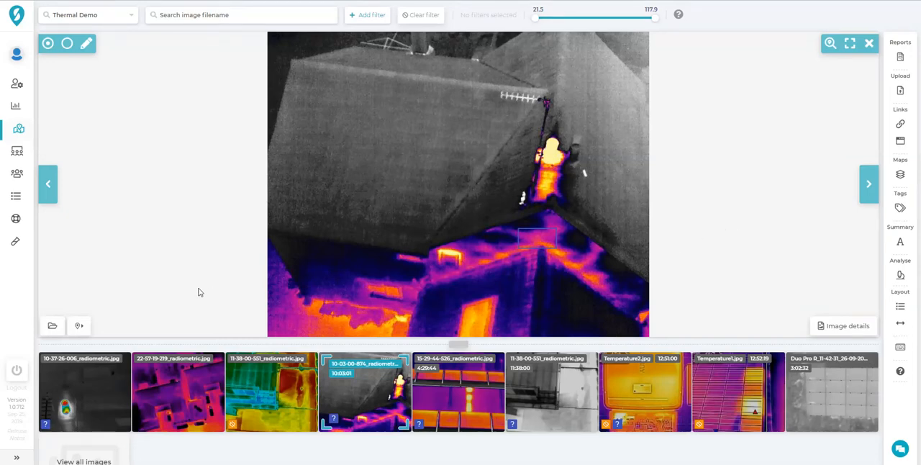
mouse_move(108, 384)
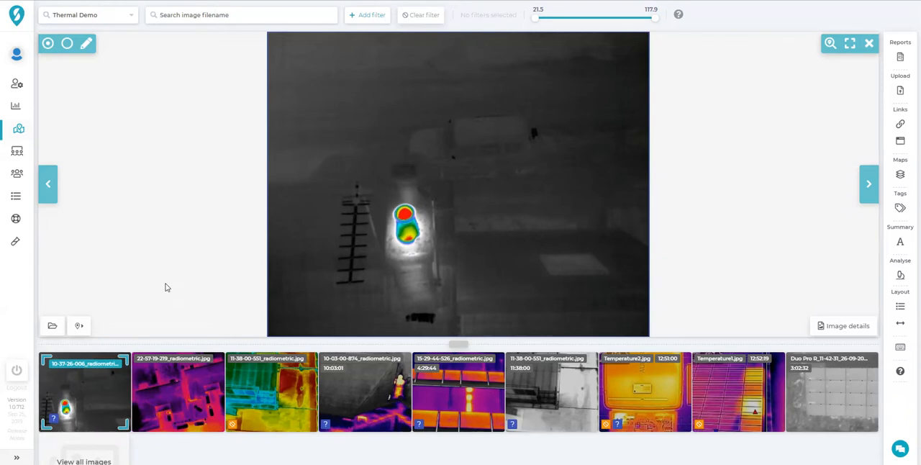
mouse_move(420, 236)
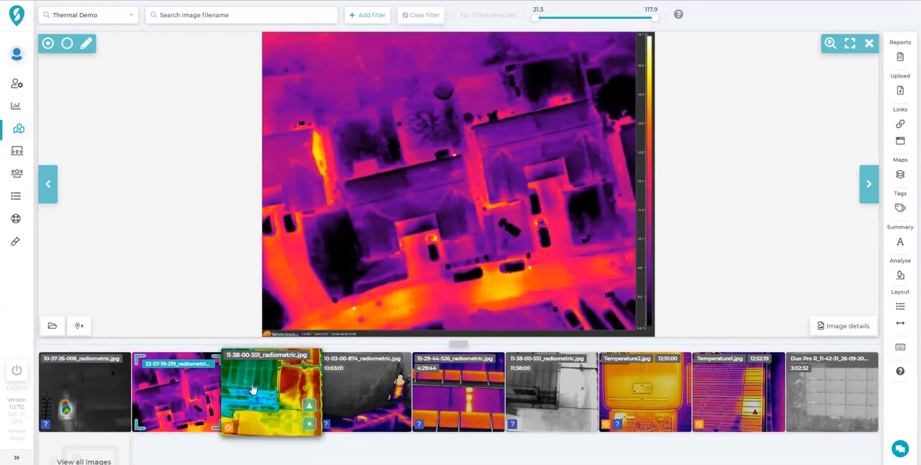
Measure the Temperature Analysis annotation on the building thermal image to get avg, delta, low and high.
left_click(270, 391)
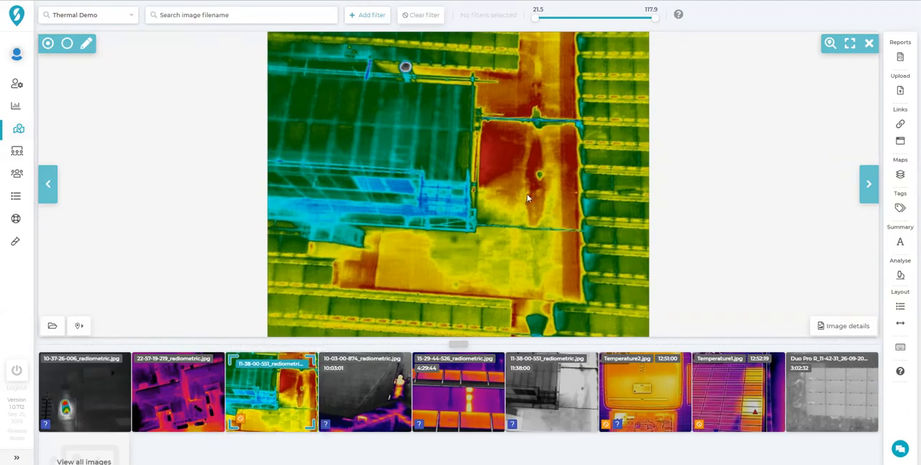
mouse_move(539, 210)
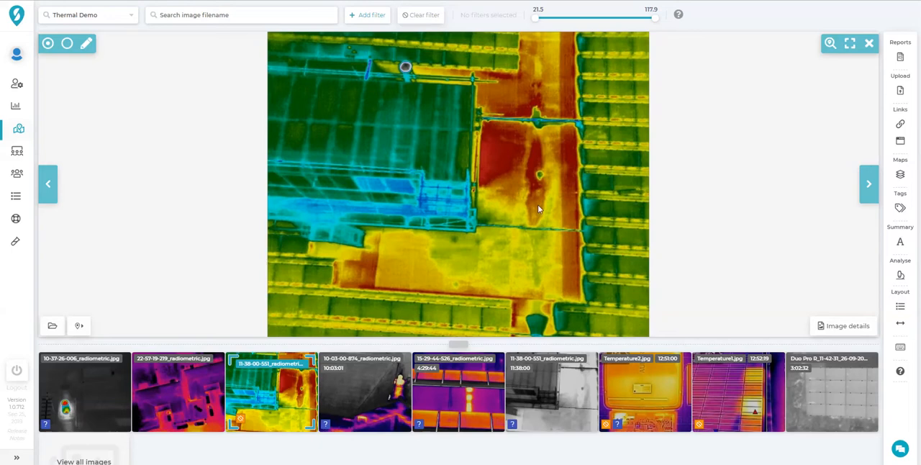
mouse_move(363, 391)
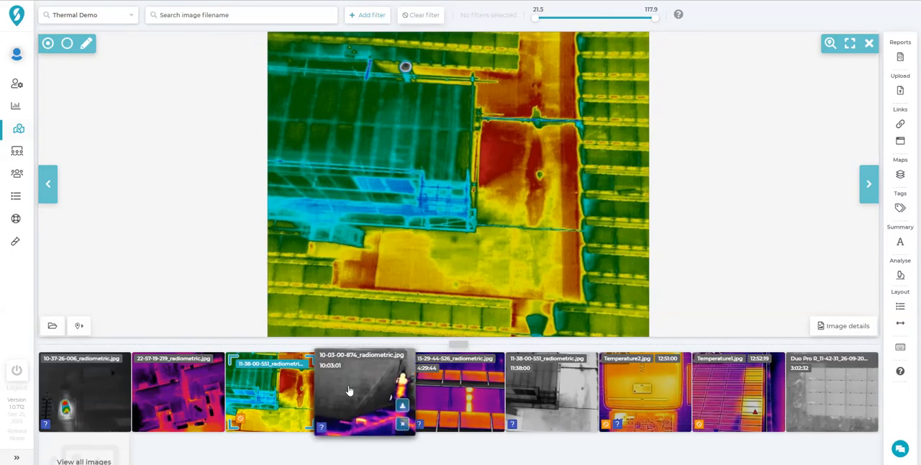
left_click(363, 392)
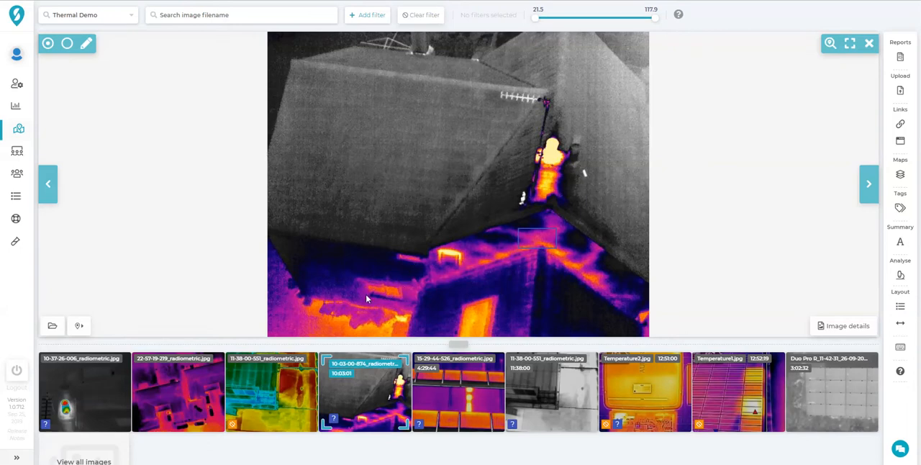
mouse_move(504, 266)
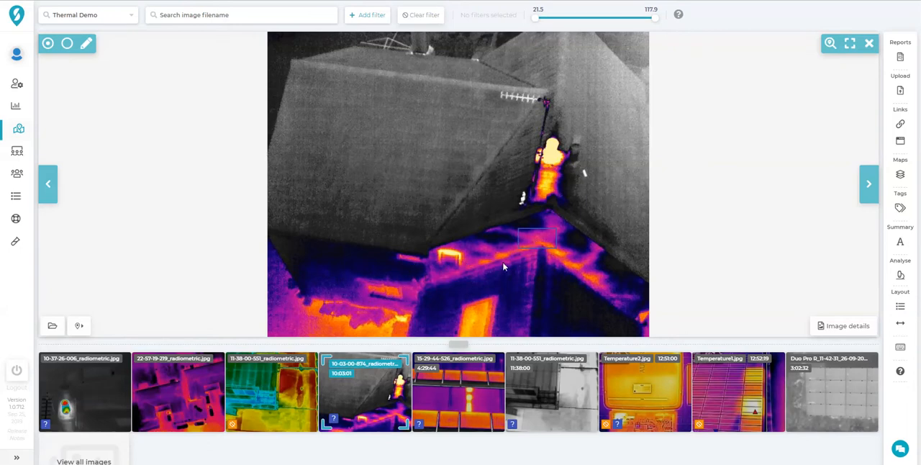
mouse_move(554, 161)
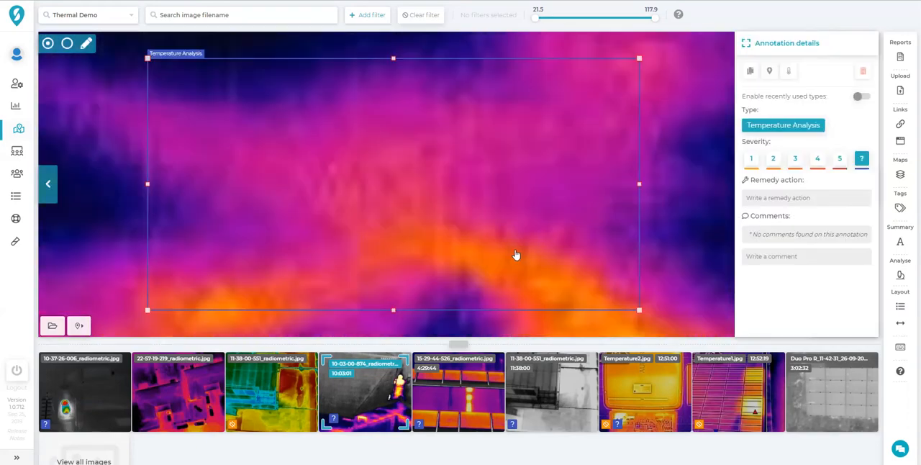
mouse_move(781, 79)
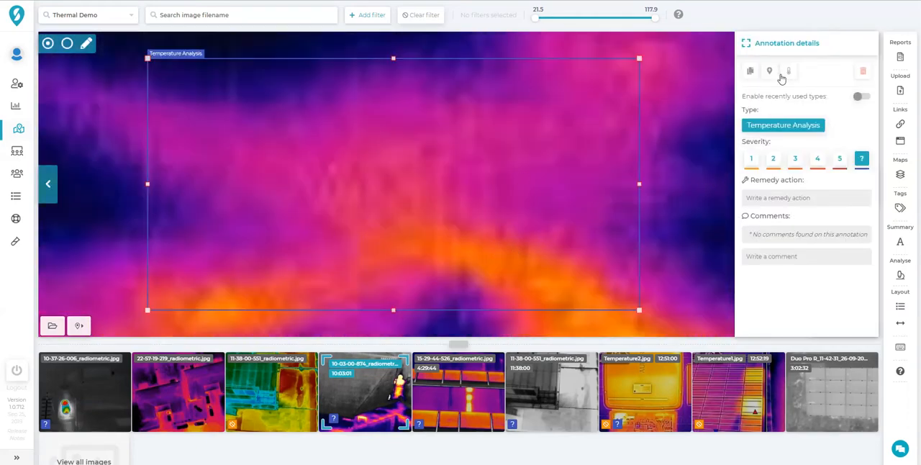
mouse_move(789, 71)
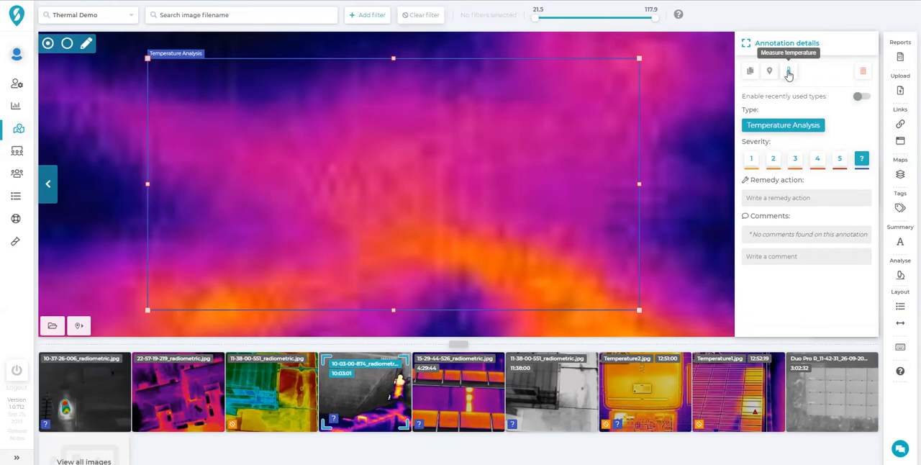
left_click(788, 70)
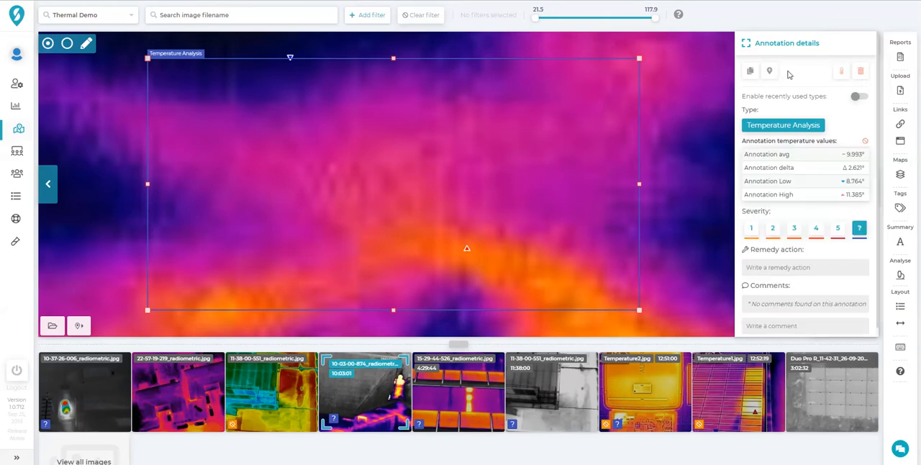
mouse_move(459, 193)
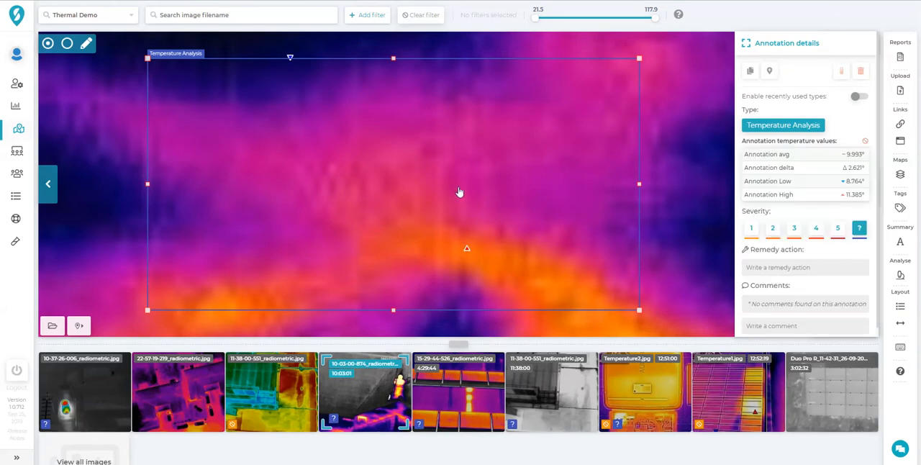
mouse_move(466, 251)
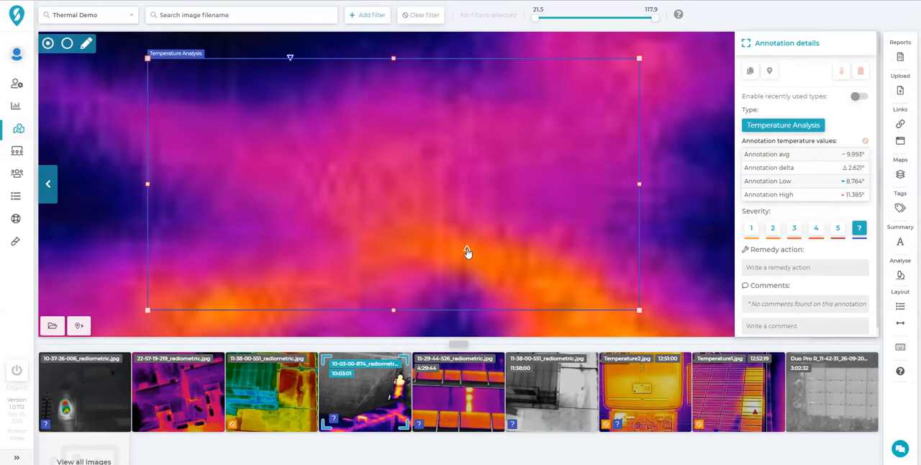
mouse_move(314, 49)
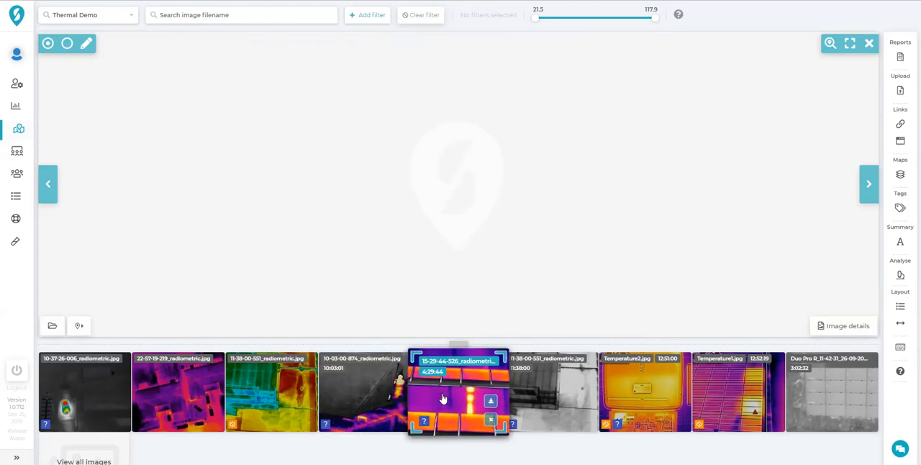
Measure the hot-panel annotation on the solar image, then move to the grayscale rooftop image.
left_click(457, 391)
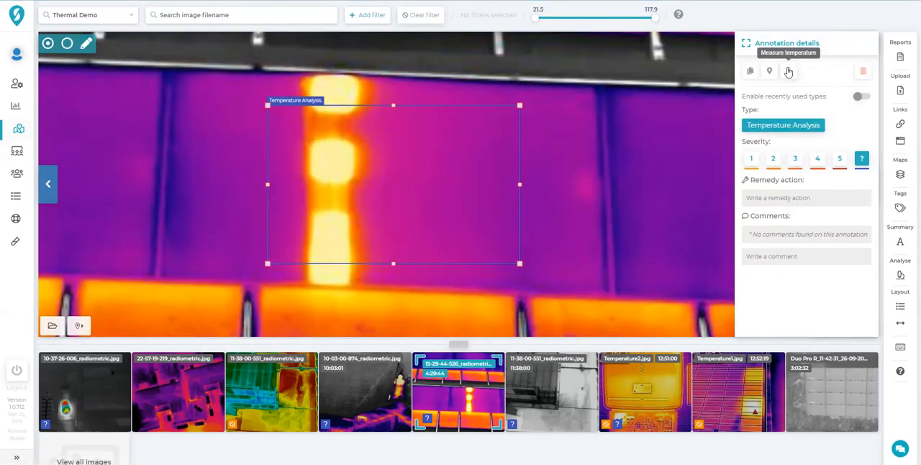
left_click(789, 70)
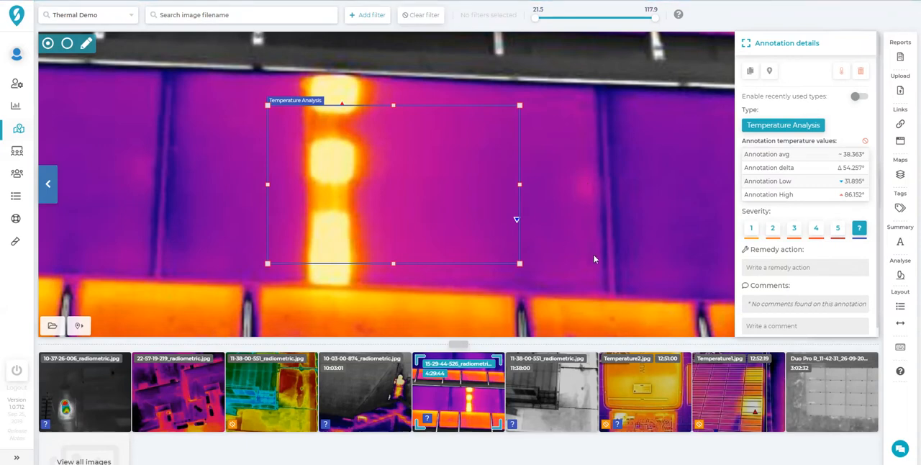
mouse_move(385, 119)
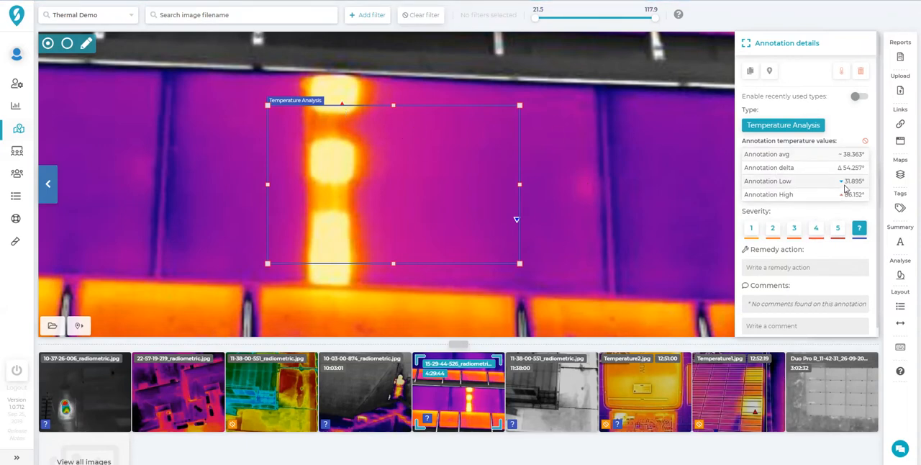
mouse_move(645, 213)
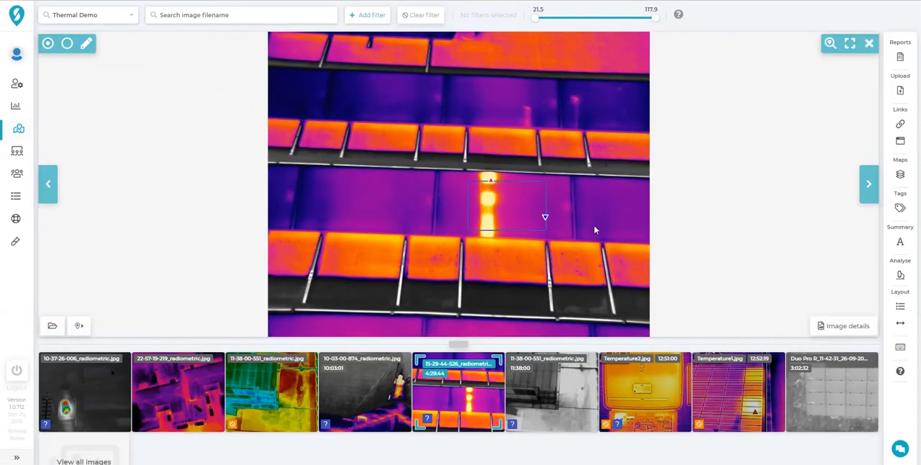
mouse_move(526, 339)
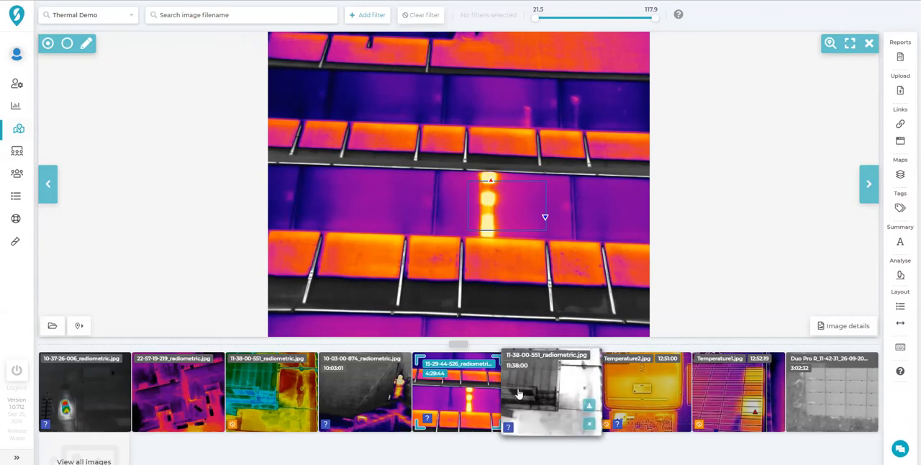
left_click(550, 391)
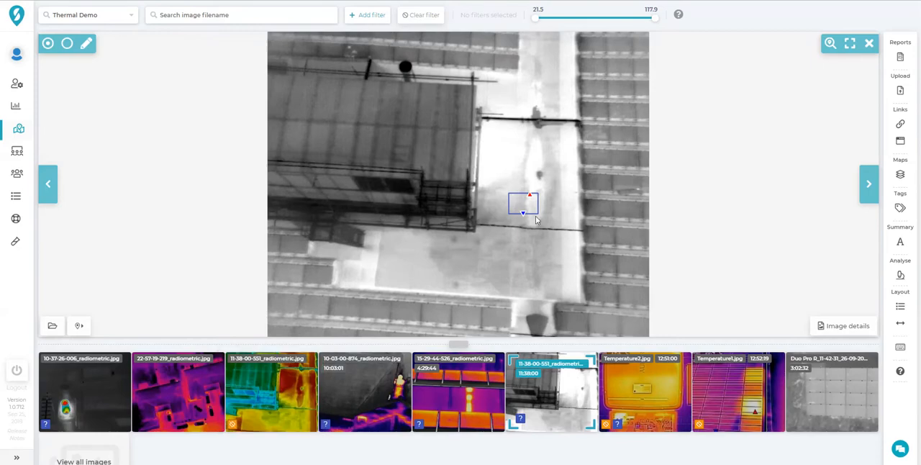
Inspect the roof box annotation, then show Temperature2.jpg with its Max, Min and Average readings.
left_click(524, 203)
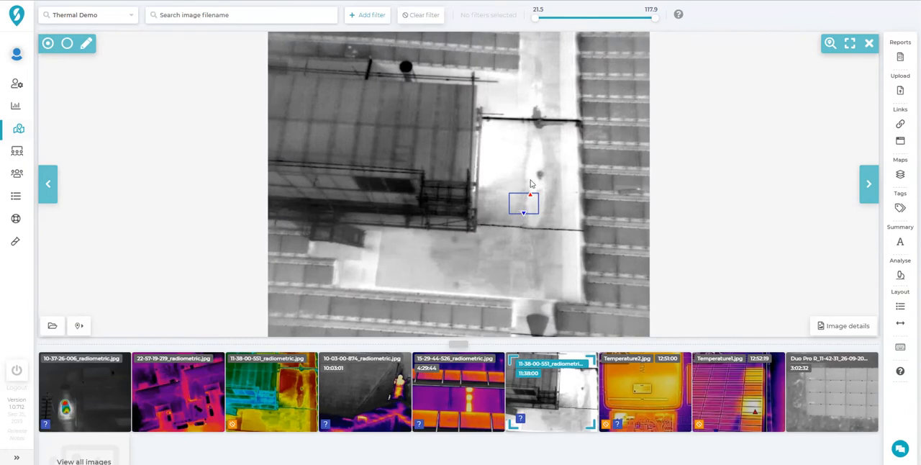
mouse_move(541, 175)
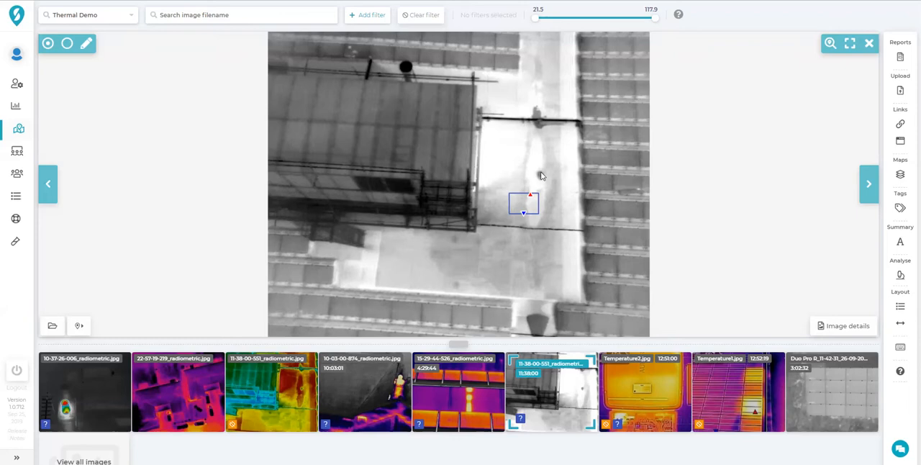
mouse_move(533, 210)
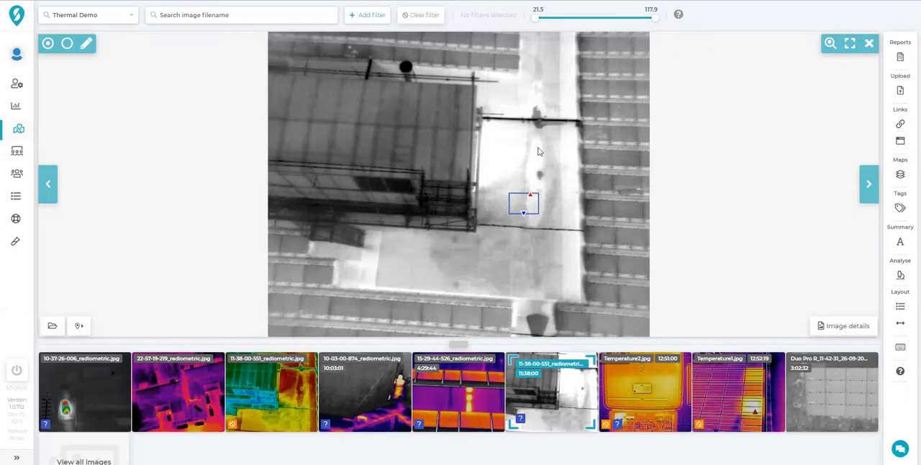
mouse_move(538, 225)
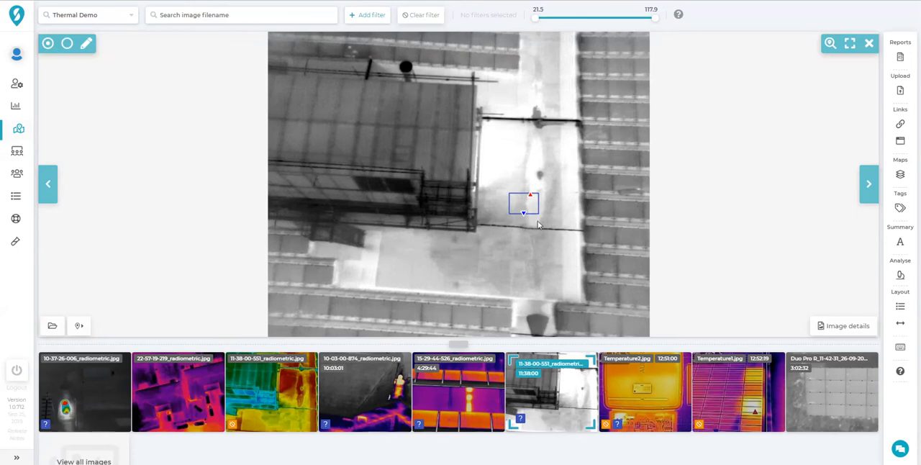
left_click(645, 391)
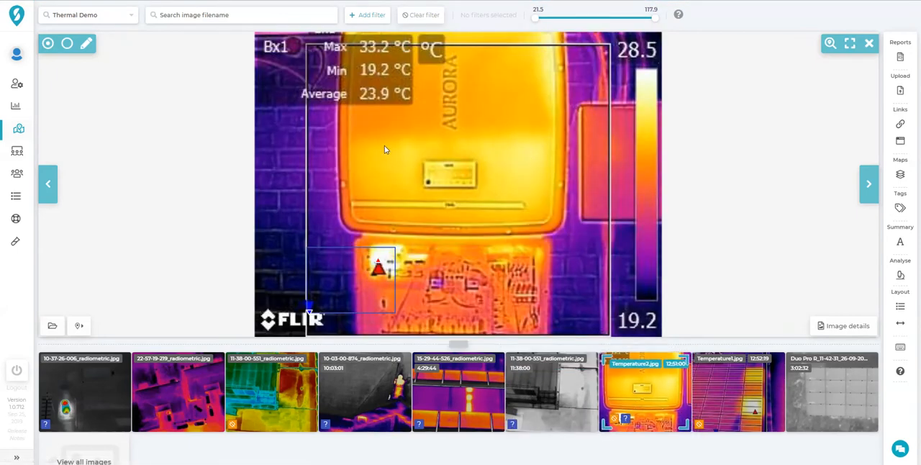
mouse_move(454, 201)
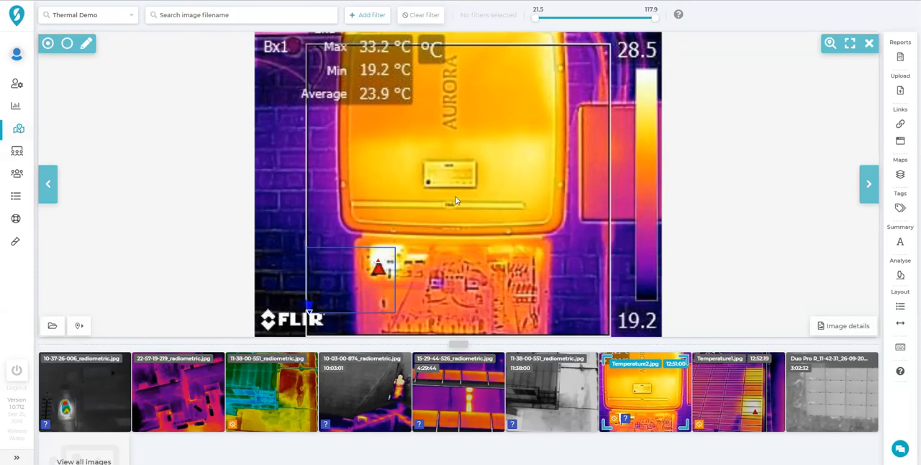
mouse_move(377, 66)
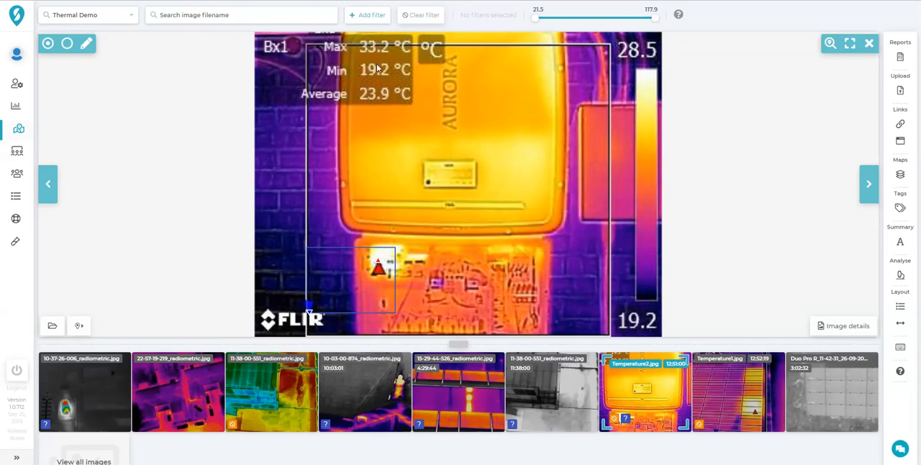
mouse_move(351, 291)
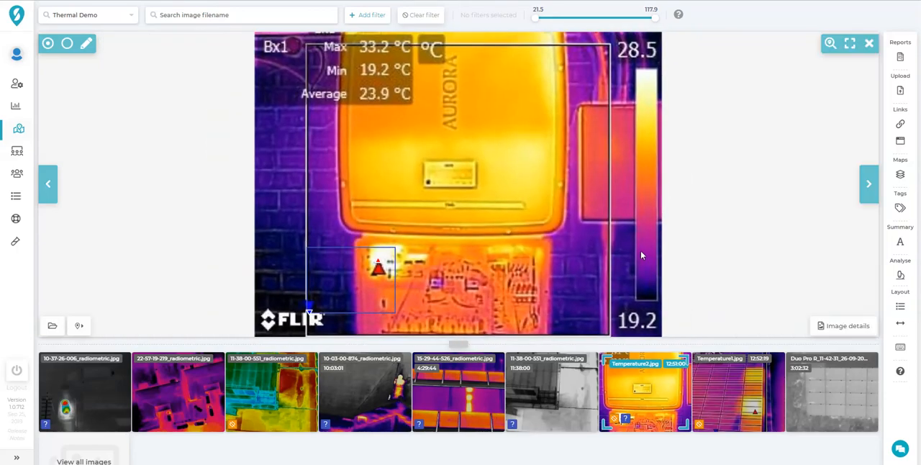
mouse_move(389, 55)
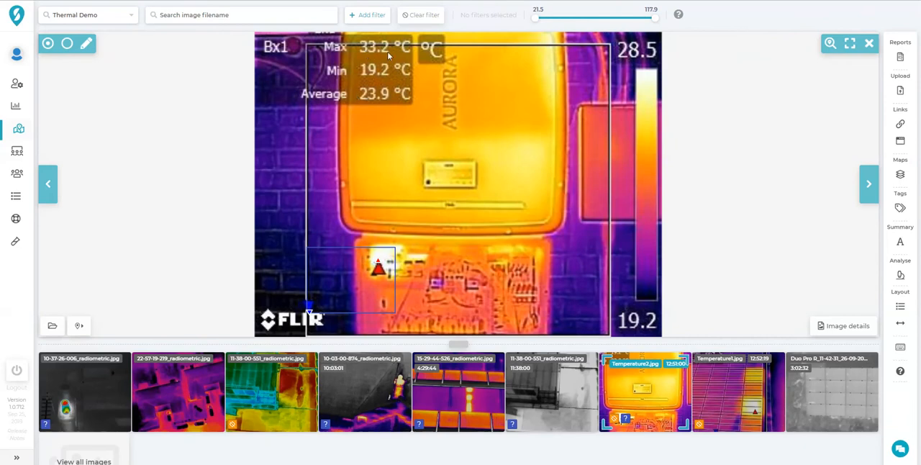
mouse_move(385, 79)
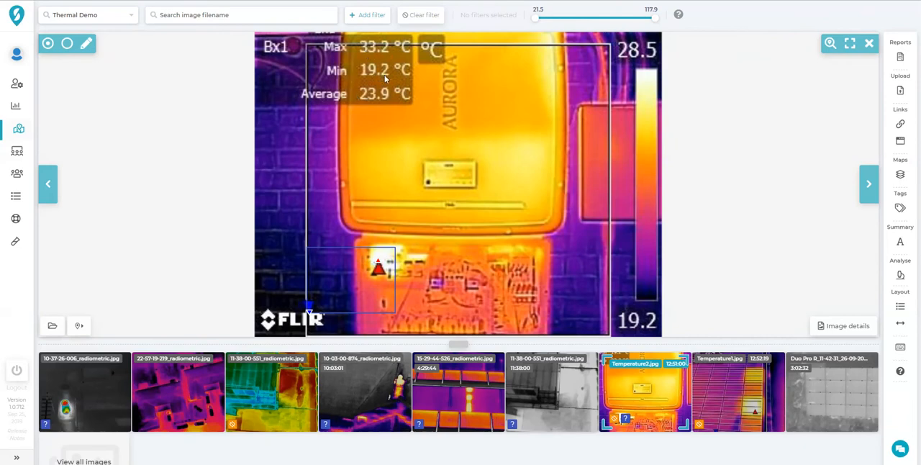
mouse_move(443, 210)
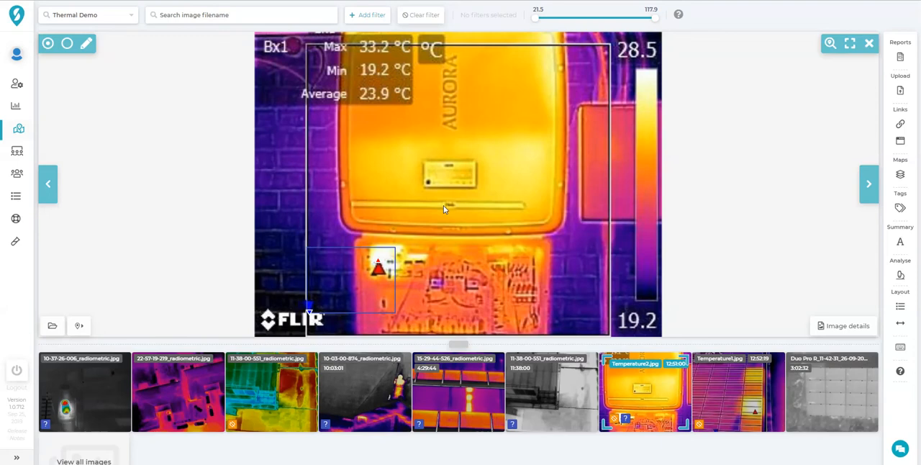
mouse_move(610, 162)
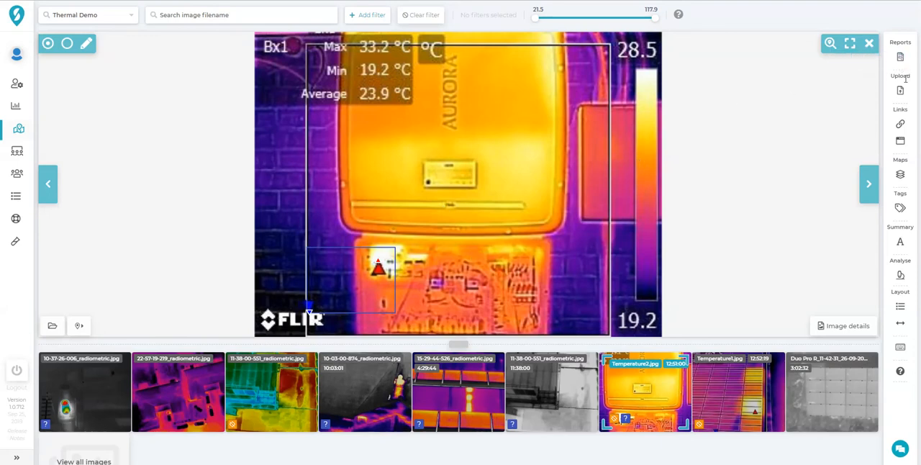
mouse_move(901, 91)
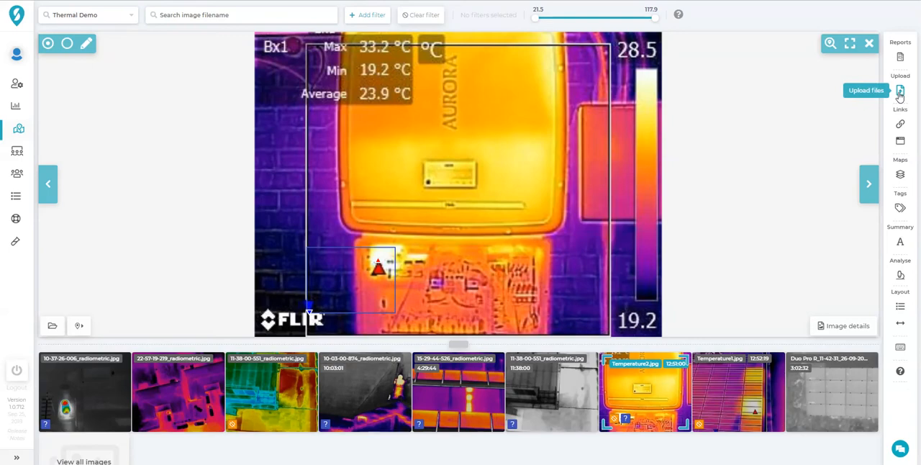
mouse_move(901, 59)
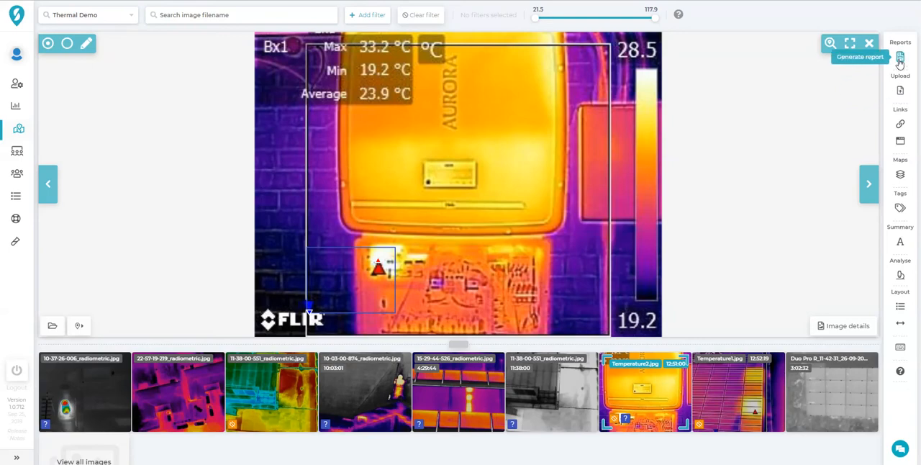
Generate the inspection report and scroll through its per-image pages with thermal readings.
left_click(901, 59)
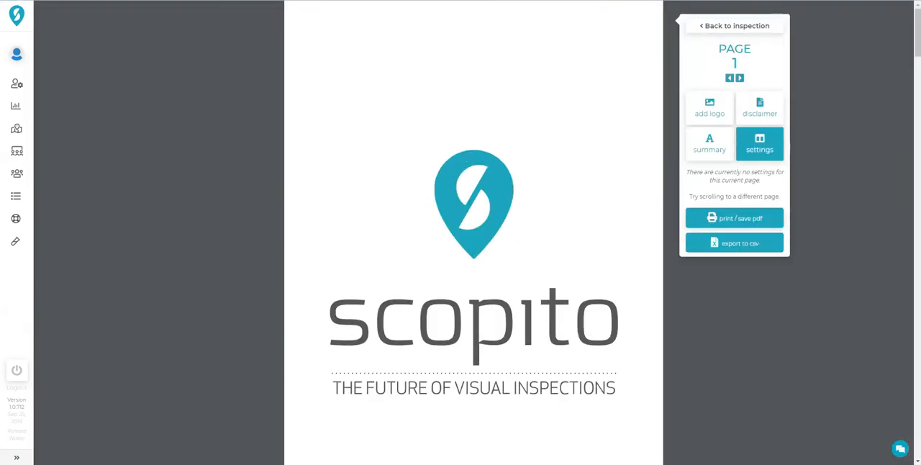
left_click(739, 78)
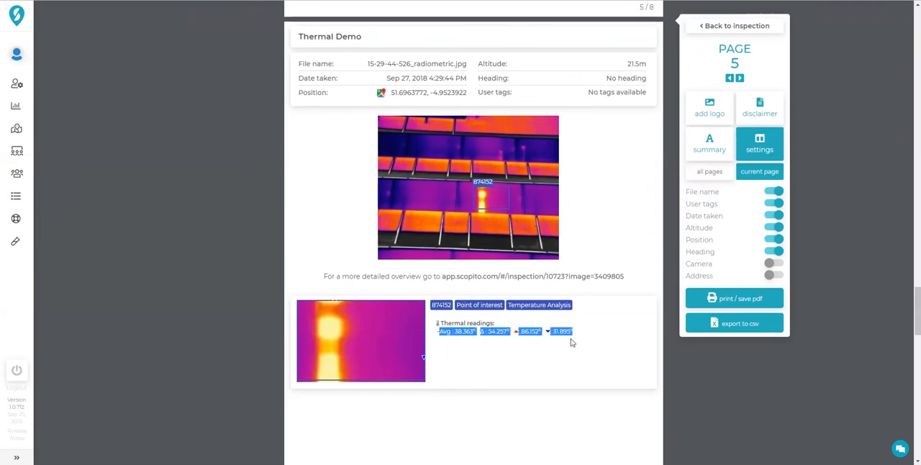
scroll("down", 3)
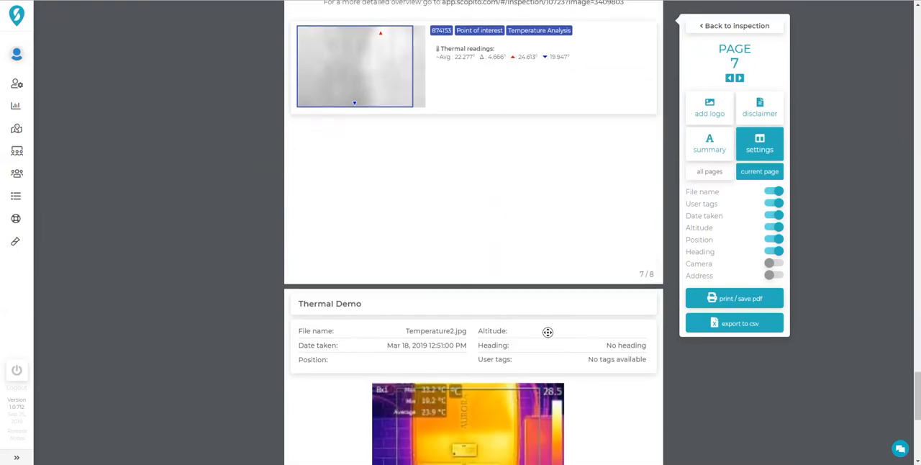